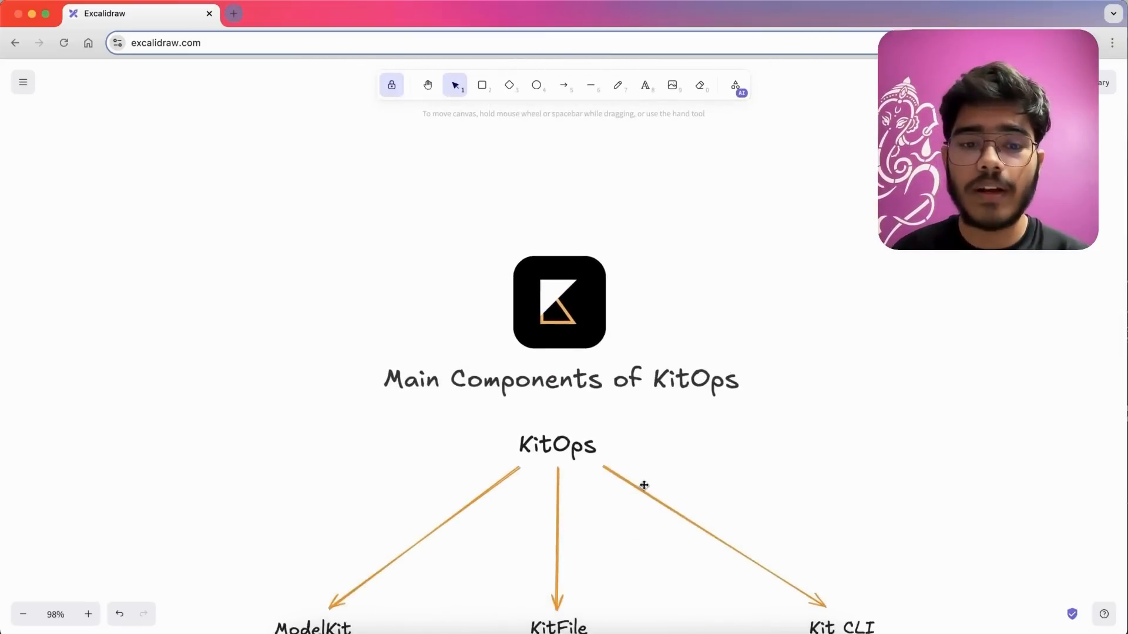
{"action": "scroll", "scroll_direction": "down", "scroll_amount": 3}
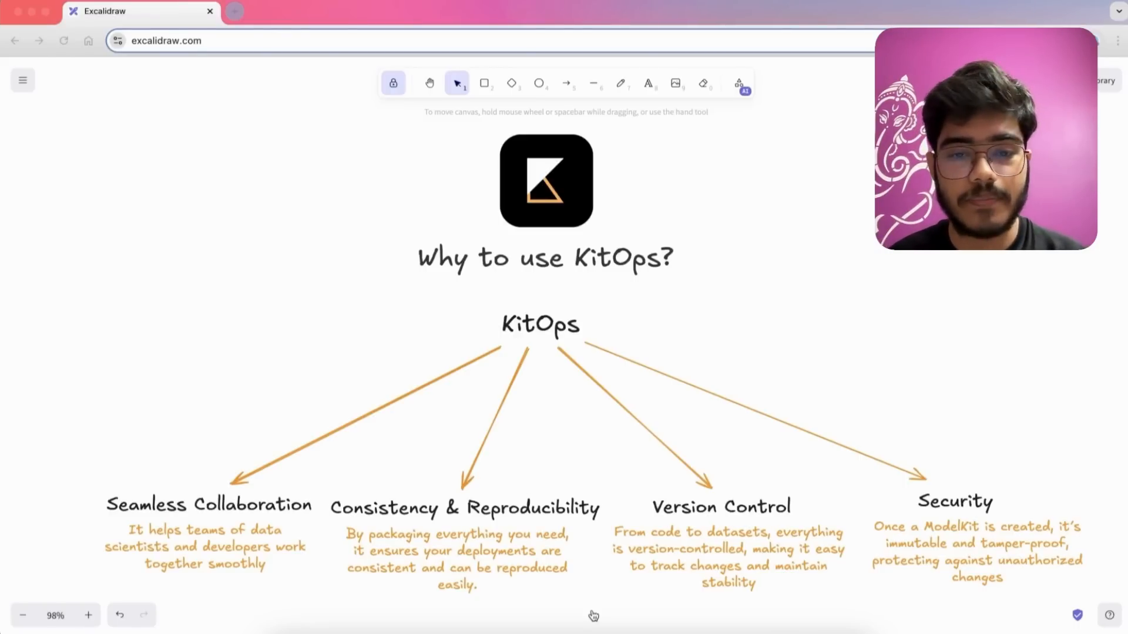
{"action": "scroll", "scroll_direction": "down", "scroll_amount": 3}
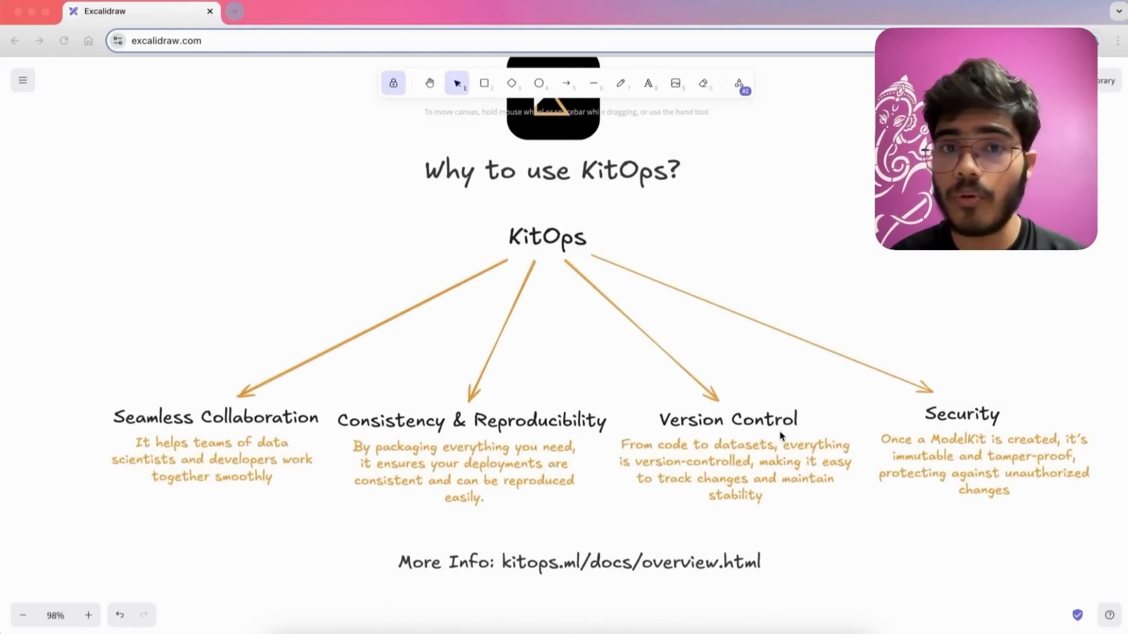